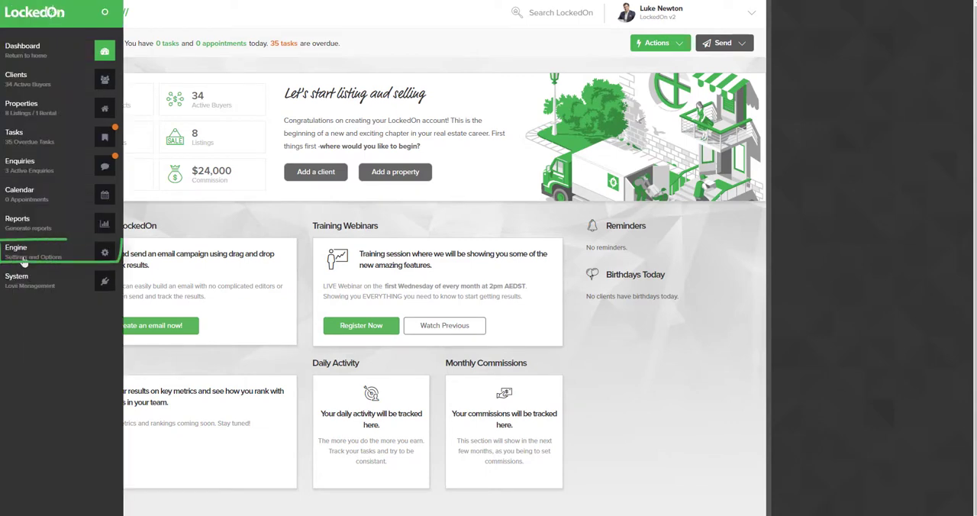
# Create a new Email-type template labelled 'Just Sold' from the Engine Room and open its editor
pyautogui.click(15, 247)
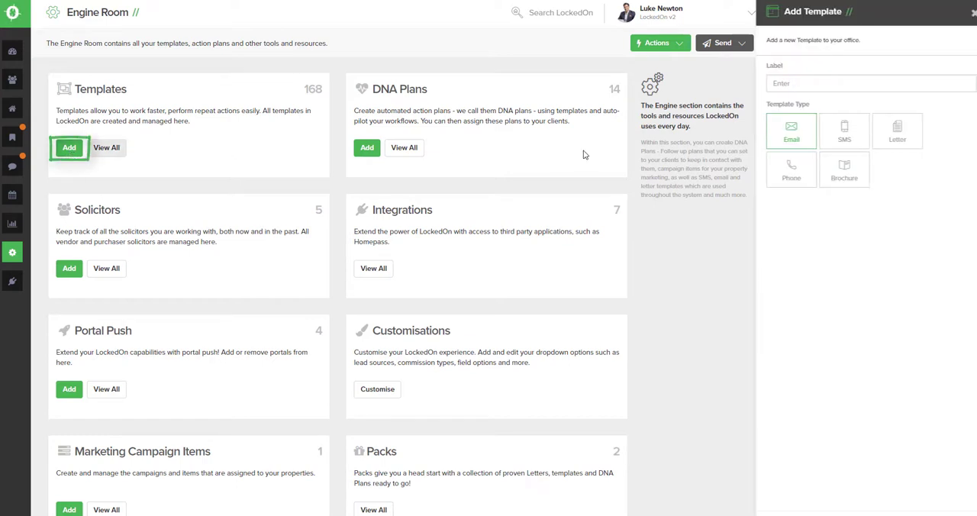
pyautogui.click(867, 82)
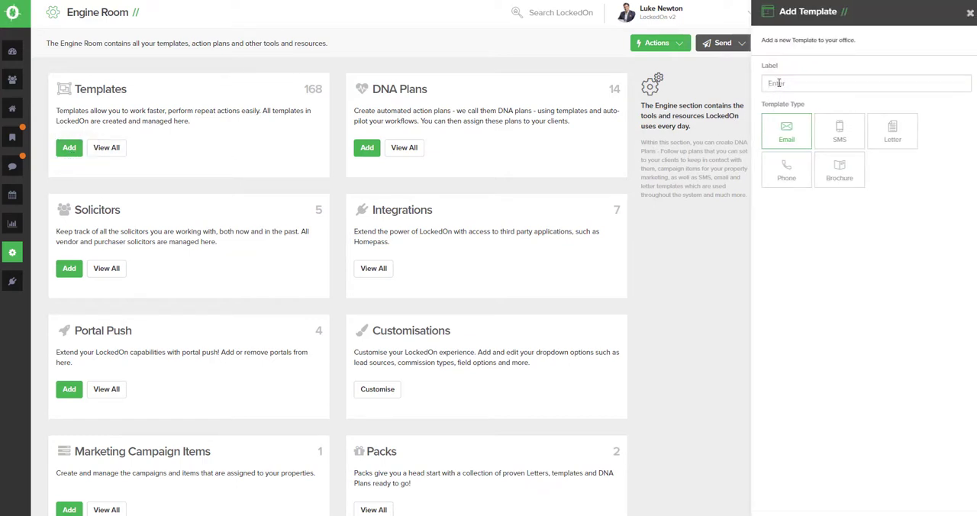
pyautogui.write('Just Sold')
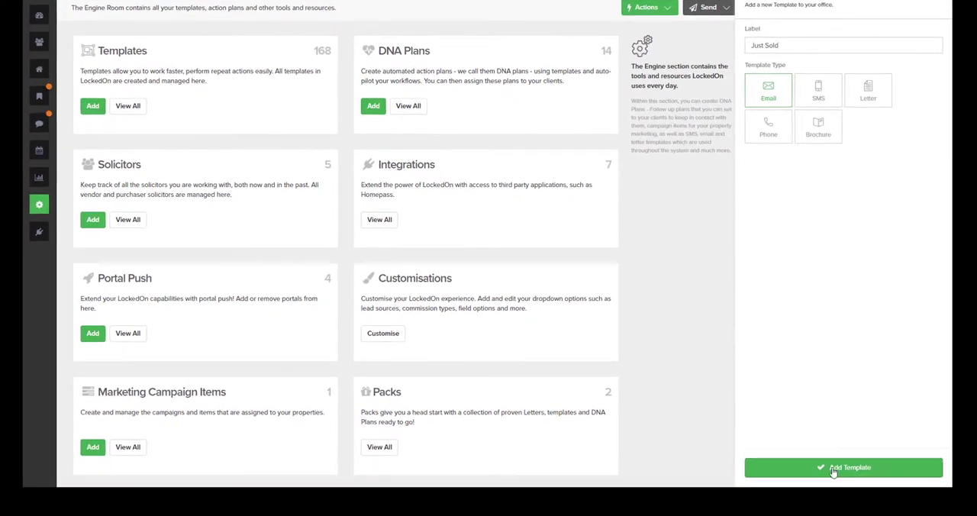
pyautogui.click(842, 467)
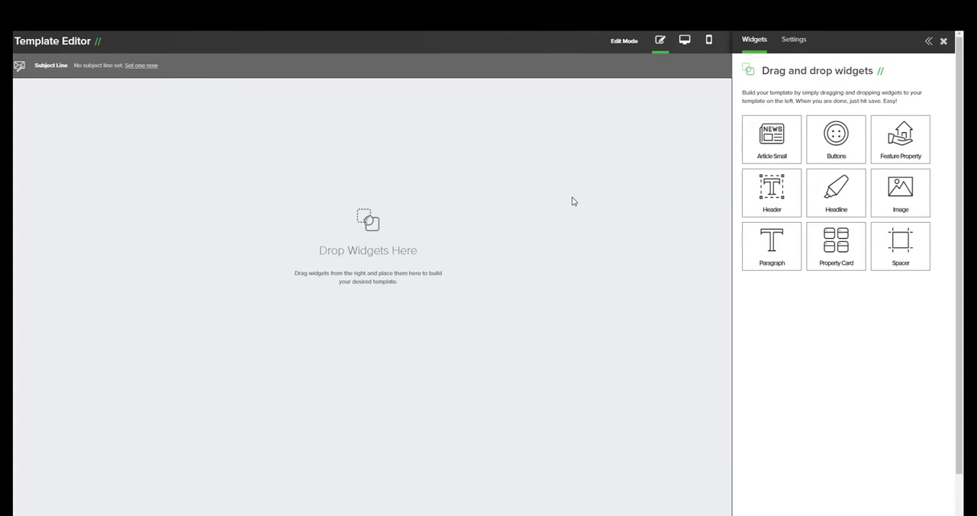
pyautogui.moveTo(144, 71)
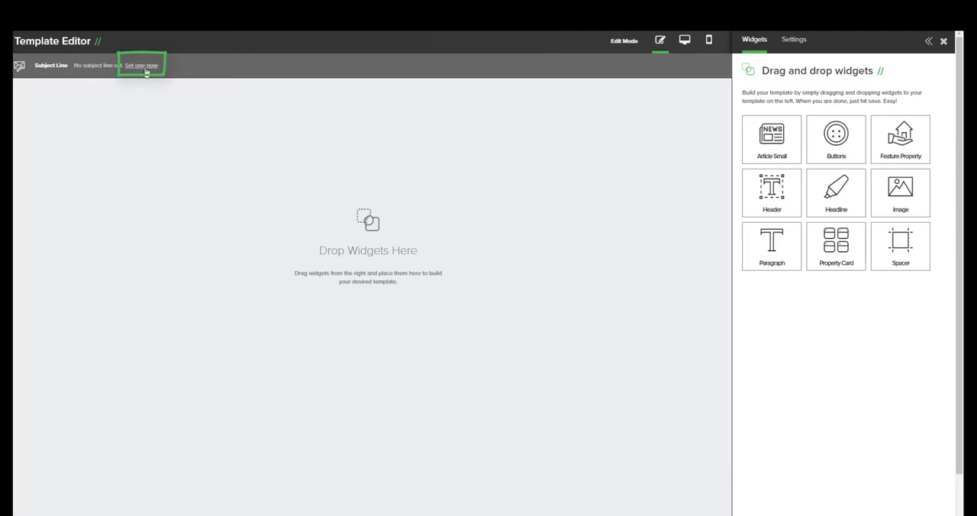
# Set the subject line to 'Just Sold' followed by the Property Address Display personalisation field
pyautogui.click(140, 64)
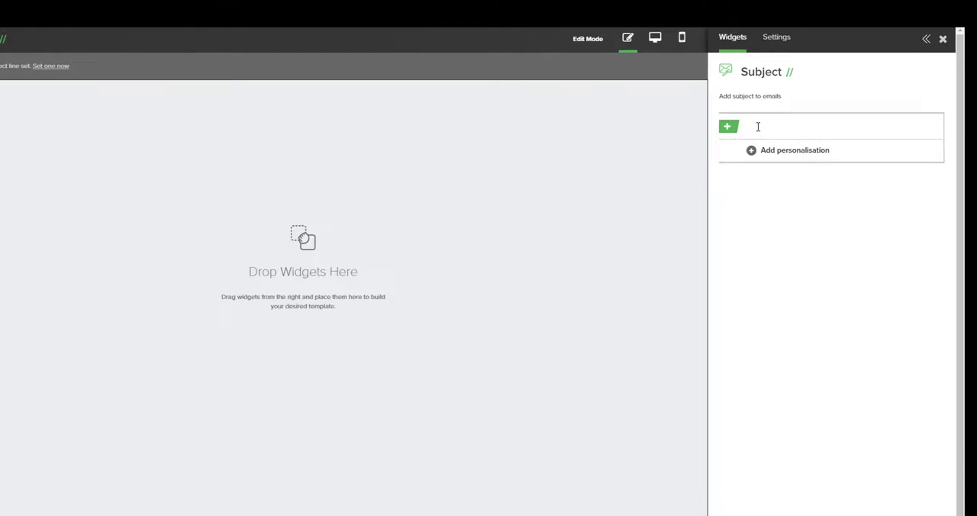
pyautogui.write('Just Sold |')
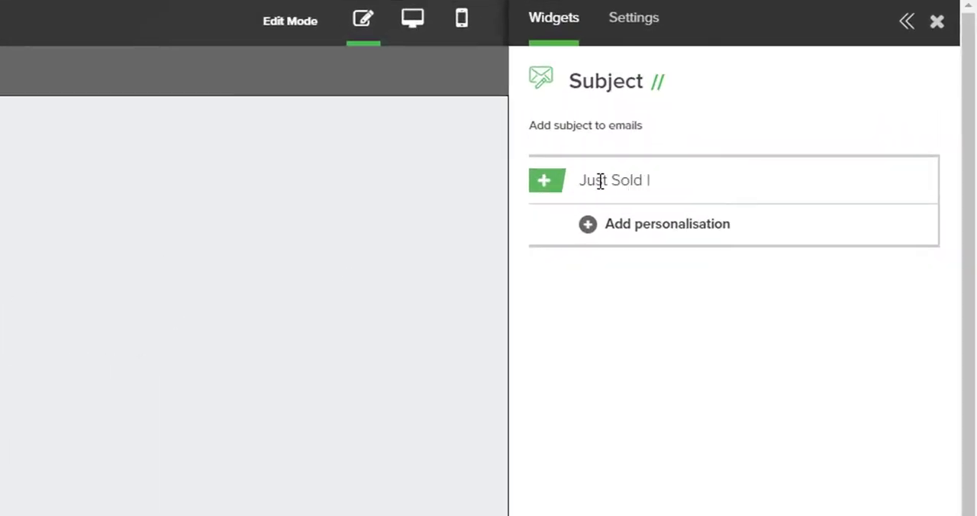
pyautogui.click(666, 223)
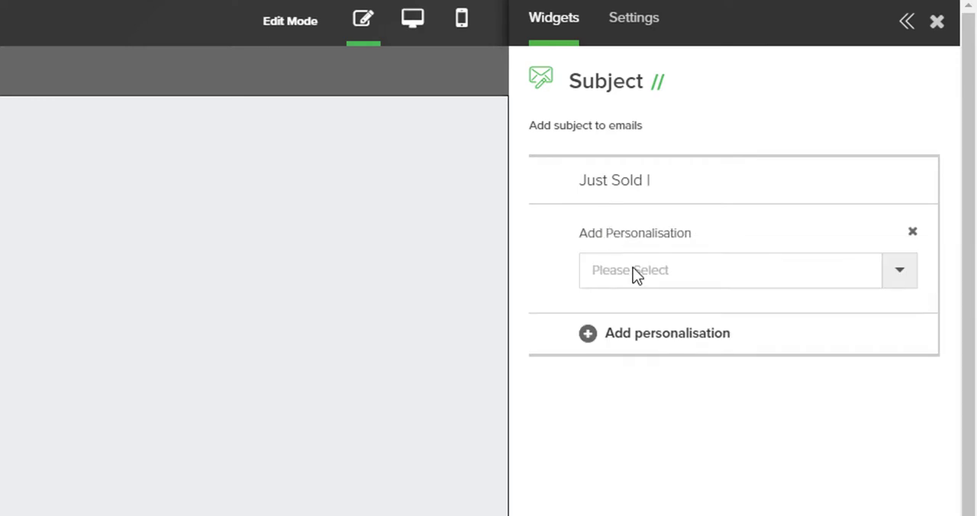
pyautogui.write('proper')
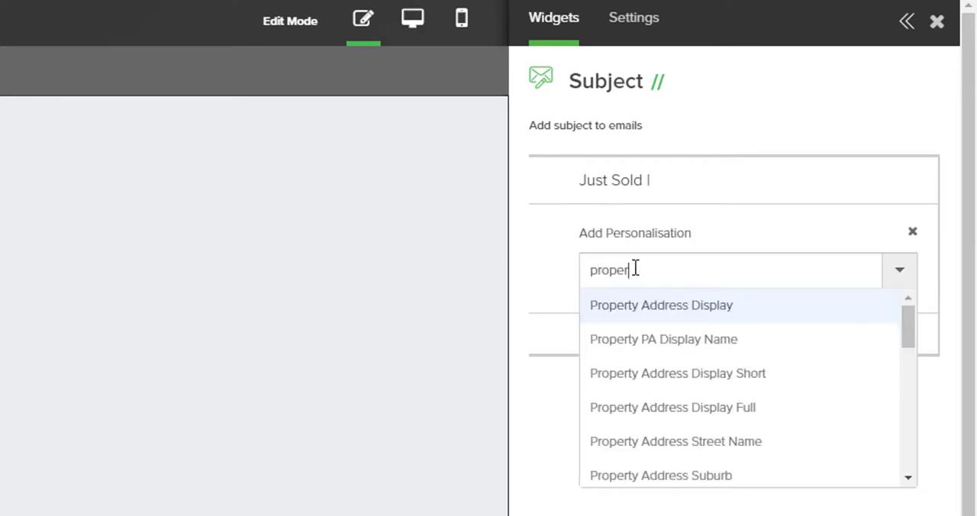
pyautogui.click(659, 305)
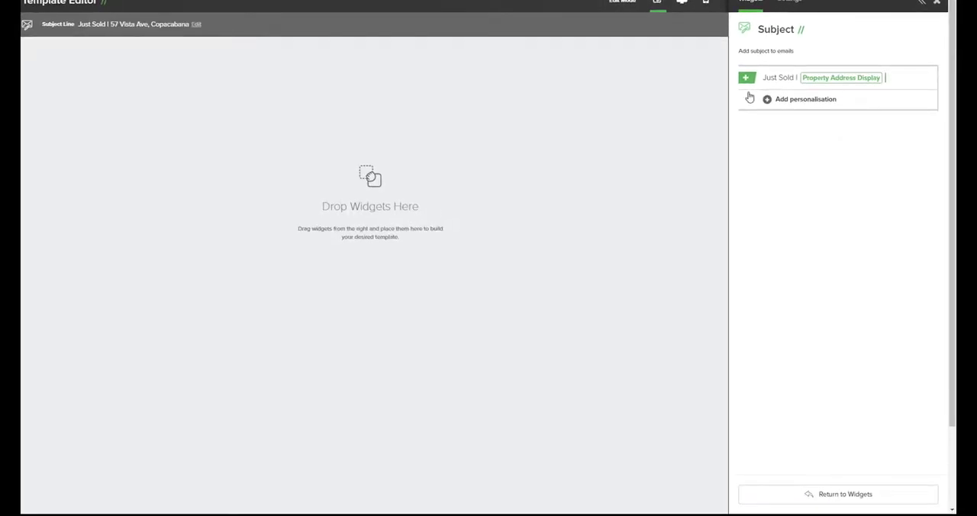
pyautogui.click(836, 494)
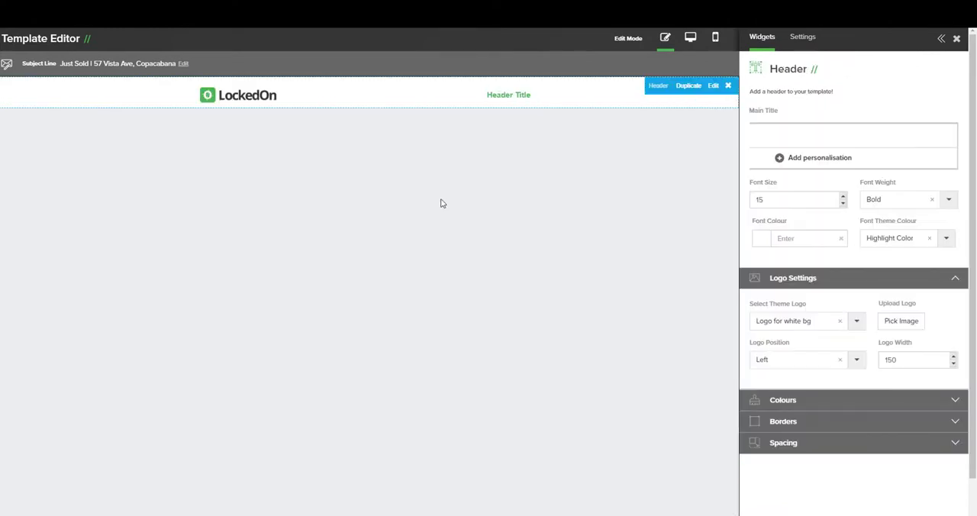
# Enter 'Just Sold' as the Header widget's main title
pyautogui.click(852, 134)
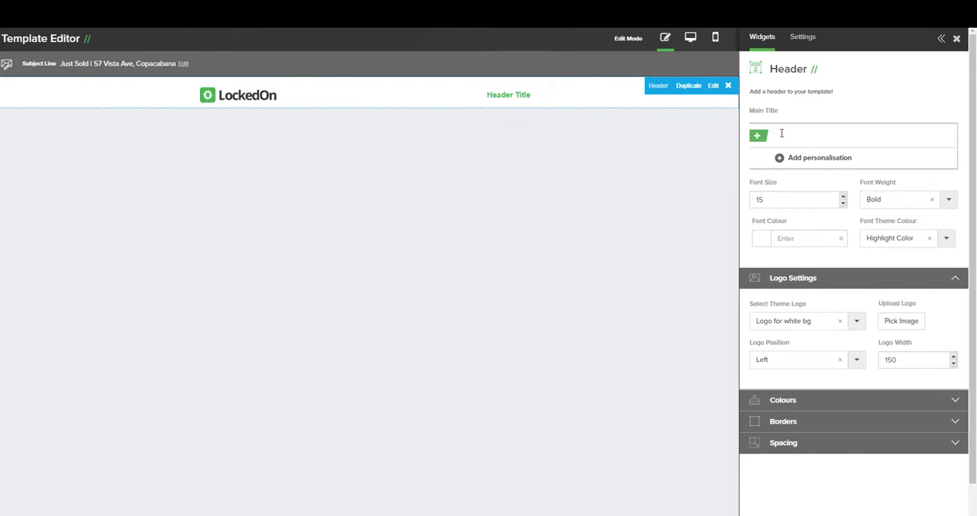
pyautogui.click(852, 134)
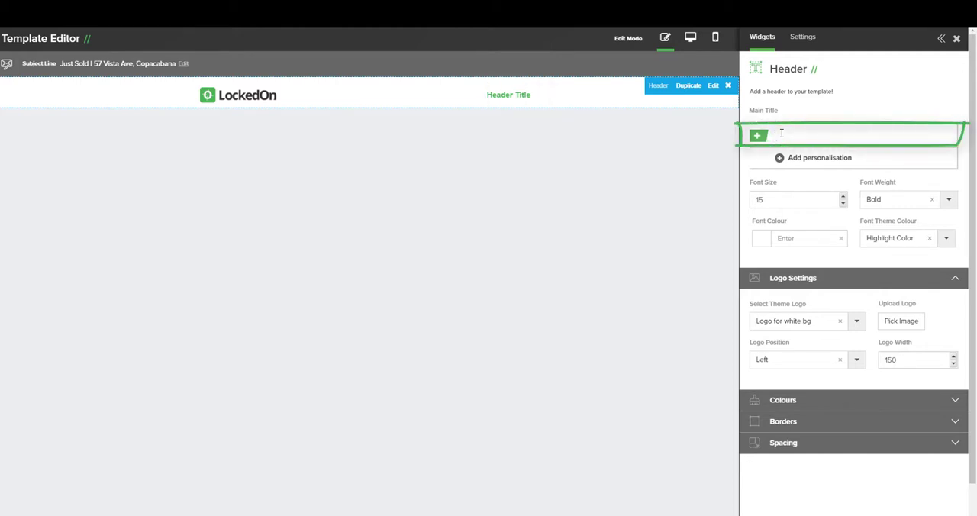
pyautogui.click(839, 135)
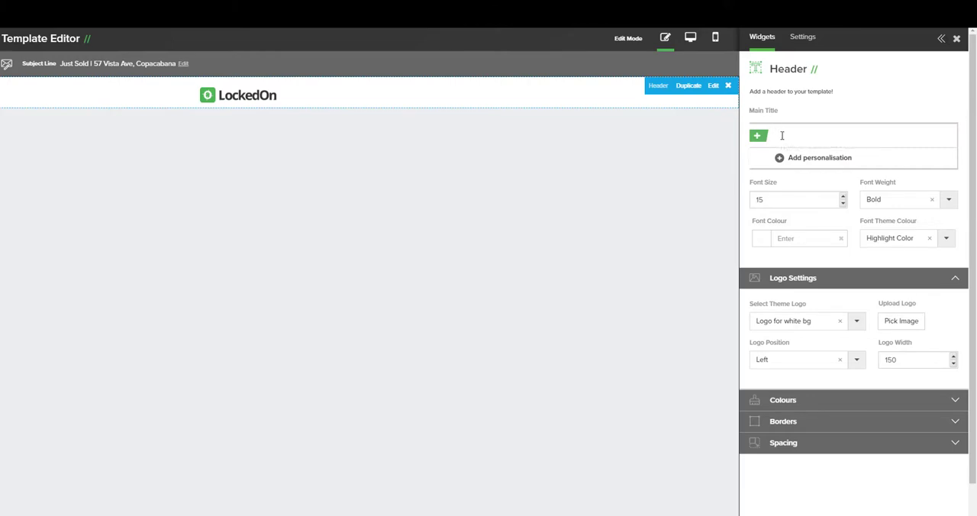
pyautogui.write('Just Sold')
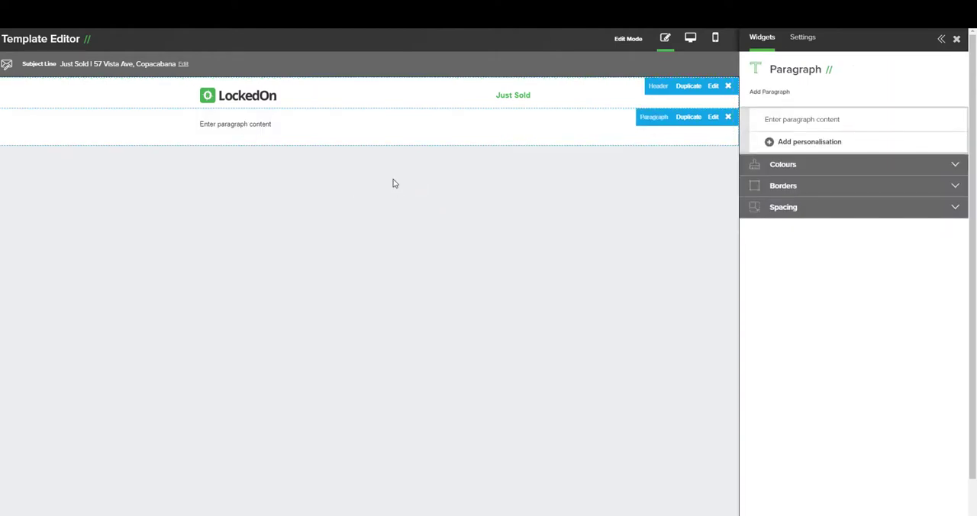
pyautogui.moveTo(503, 201)
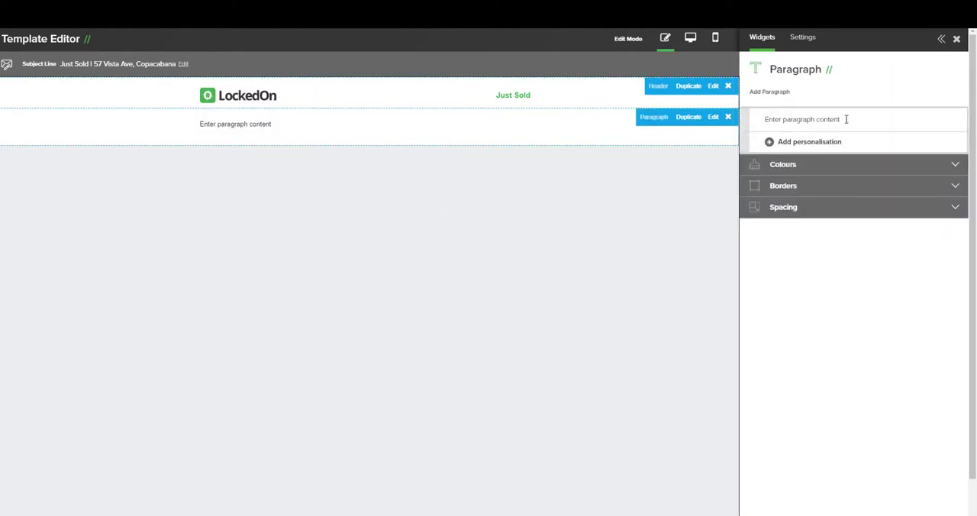
# Begin the paragraph with 'Hi' followed by the Recipient Name personalisation field
pyautogui.write('Hi')
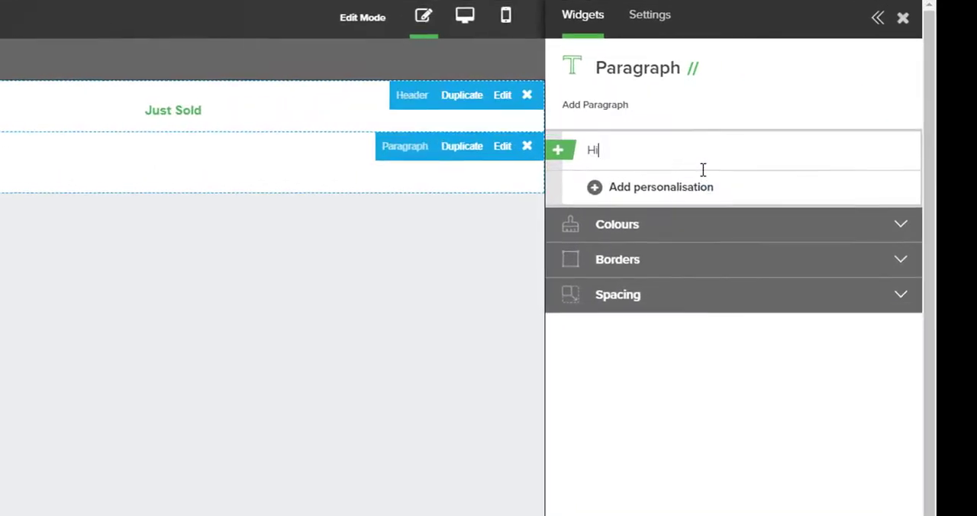
pyautogui.click(659, 187)
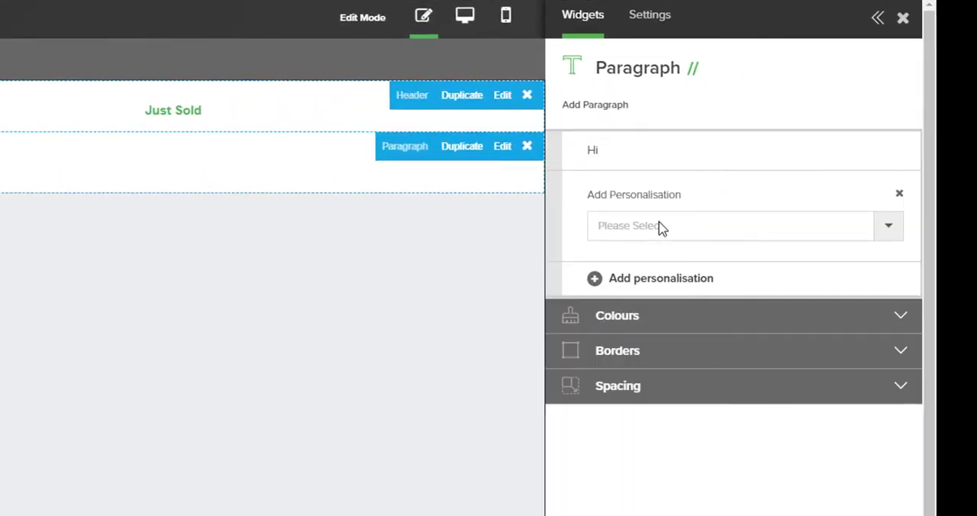
pyautogui.write('rec')
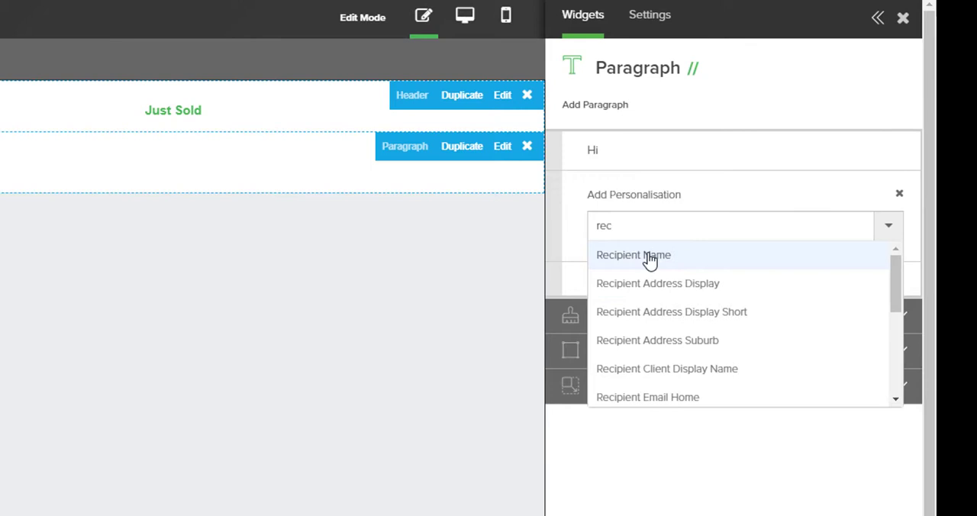
pyautogui.click(633, 254)
pyautogui.write('We have successfully sold the property below for')
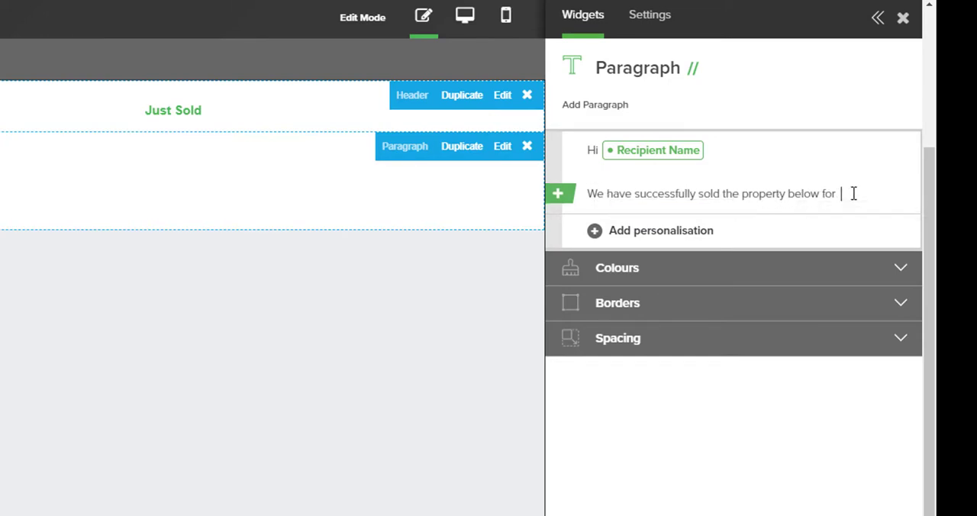
# Insert the Property Sales Price field, add the contact-me-for-details sentence and save the paragraph settings
pyautogui.click(659, 230)
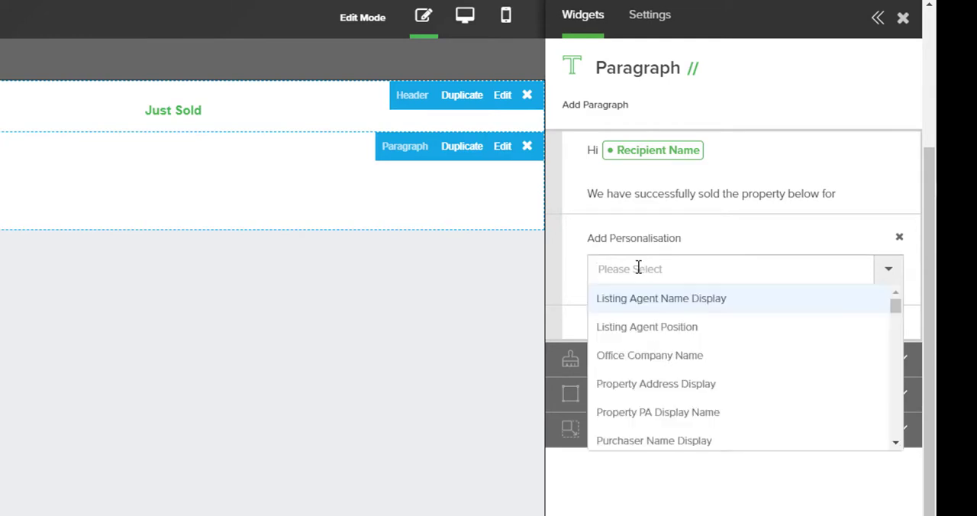
pyautogui.write('sal')
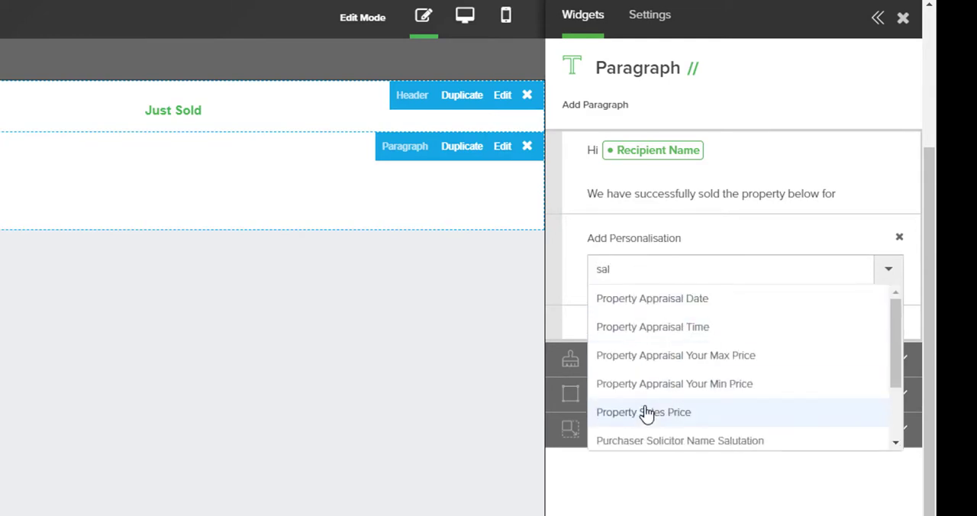
pyautogui.click(645, 412)
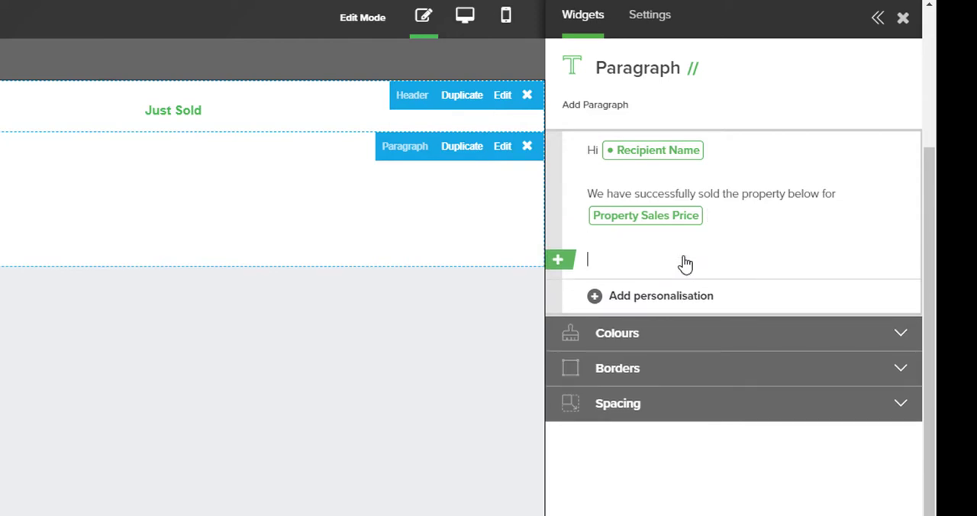
pyautogui.write('If you would like to know more about this sale please contact me for more details.')
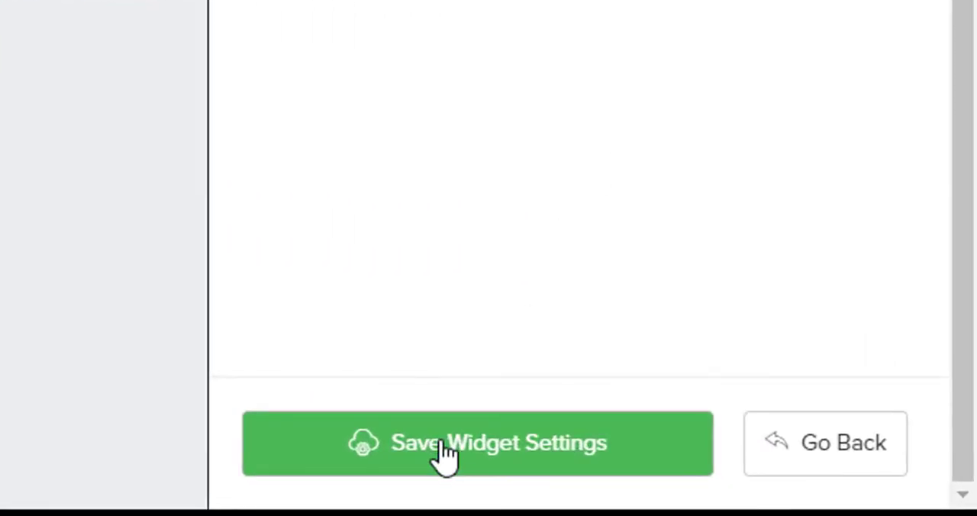
pyautogui.click(476, 442)
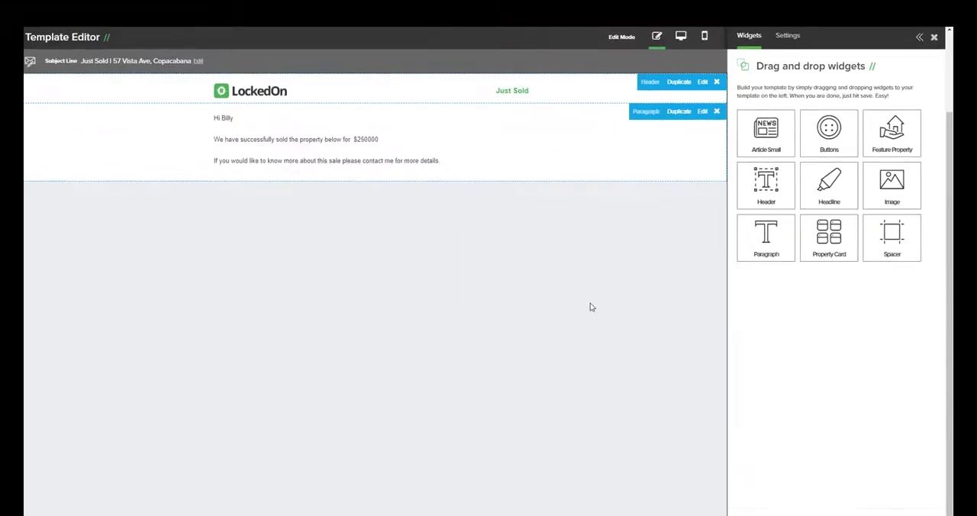
pyautogui.moveTo(488, 262)
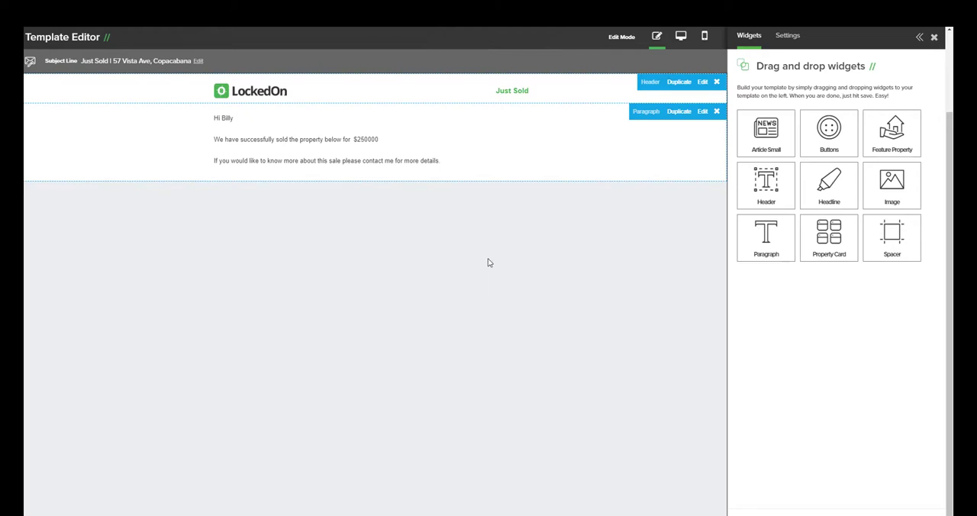
pyautogui.moveTo(891, 145)
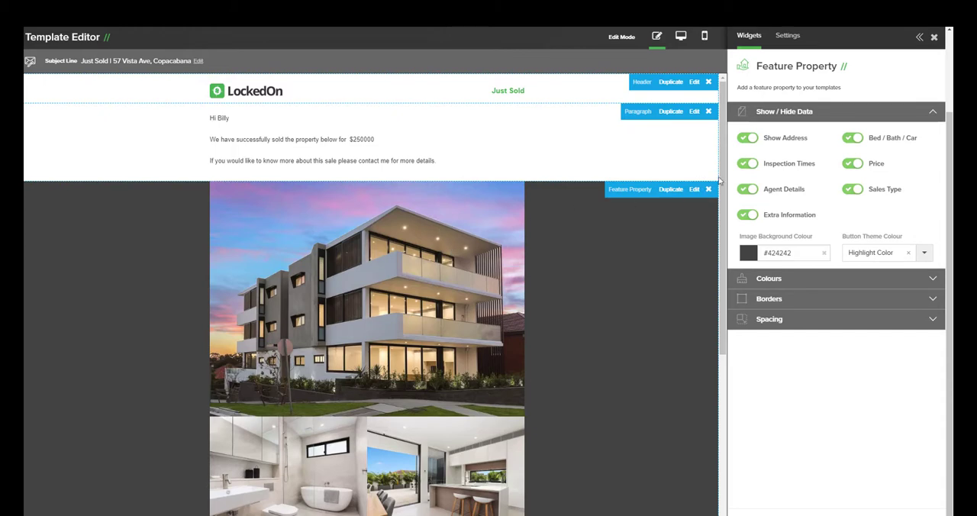
pyautogui.moveTo(632, 226)
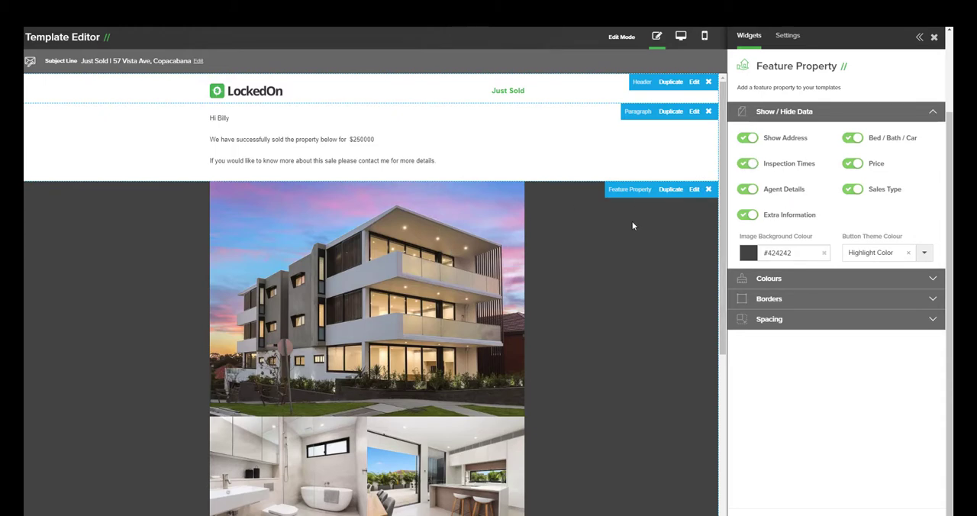
pyautogui.scroll(-3)
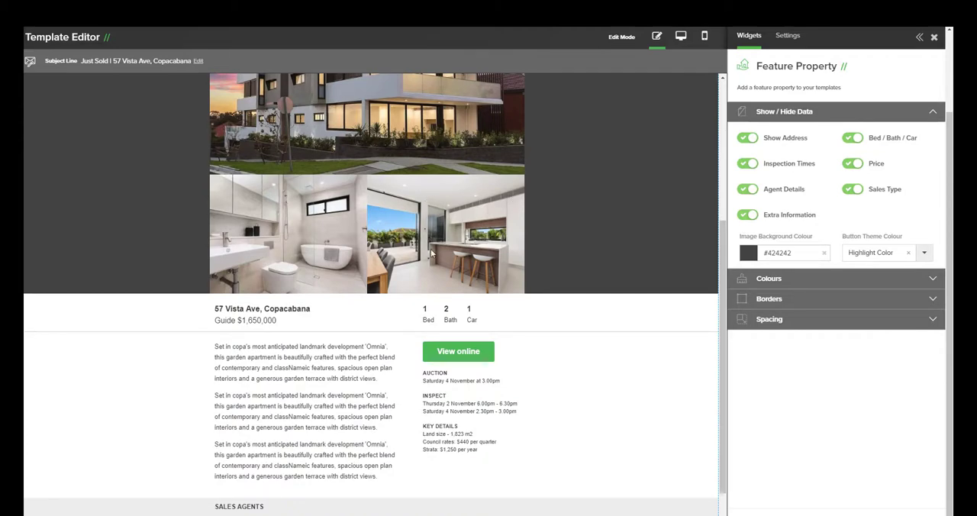
pyautogui.scroll(-3)
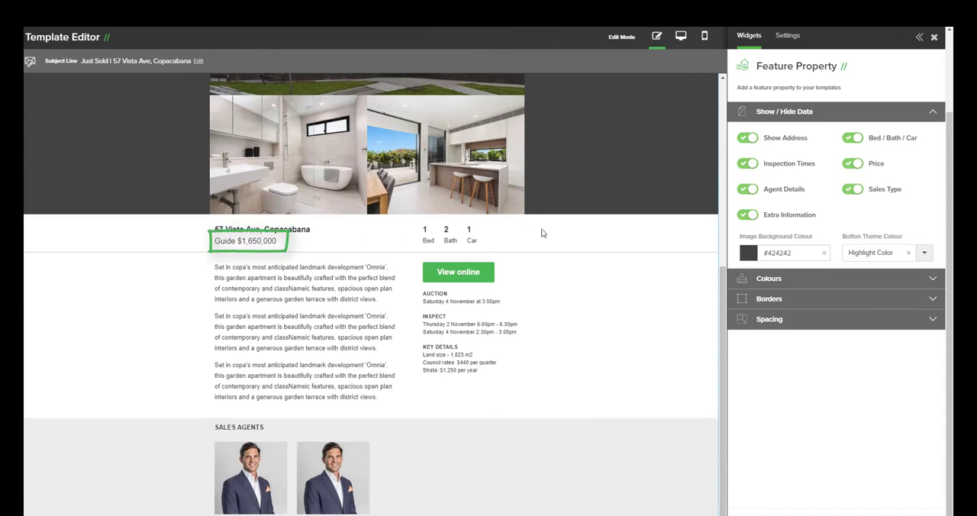
# Toggle off Price and Inspection Times in the property block's Show / Hide Data settings
pyautogui.click(851, 164)
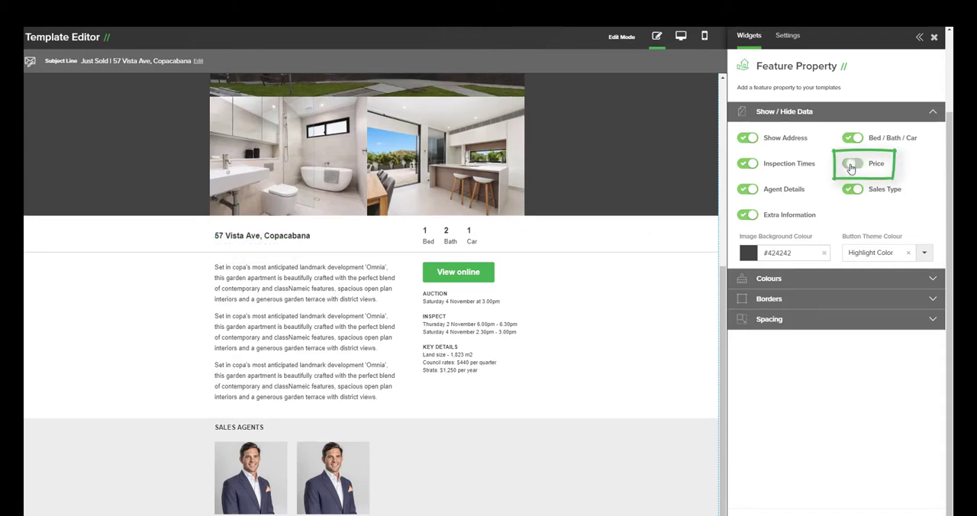
pyautogui.click(852, 163)
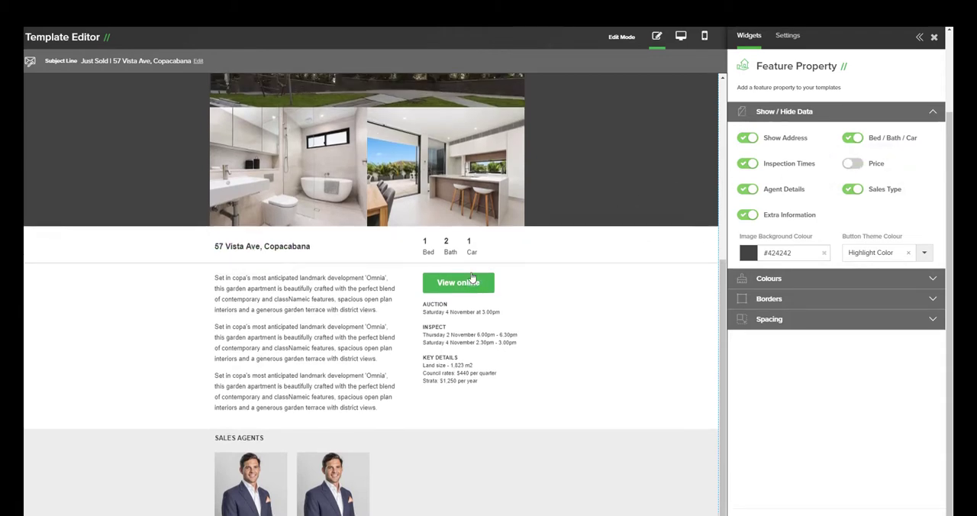
pyautogui.scroll(3)
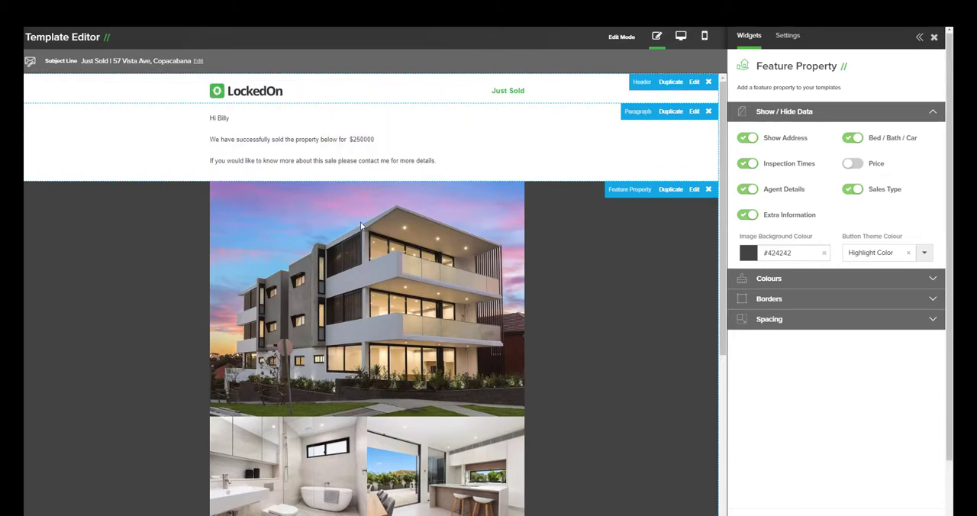
pyautogui.scroll(-3)
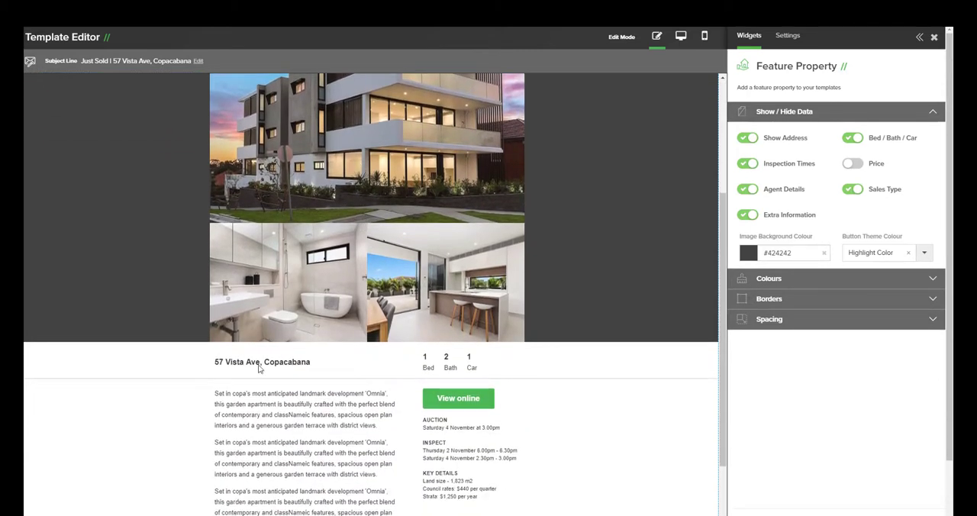
pyautogui.moveTo(396, 340)
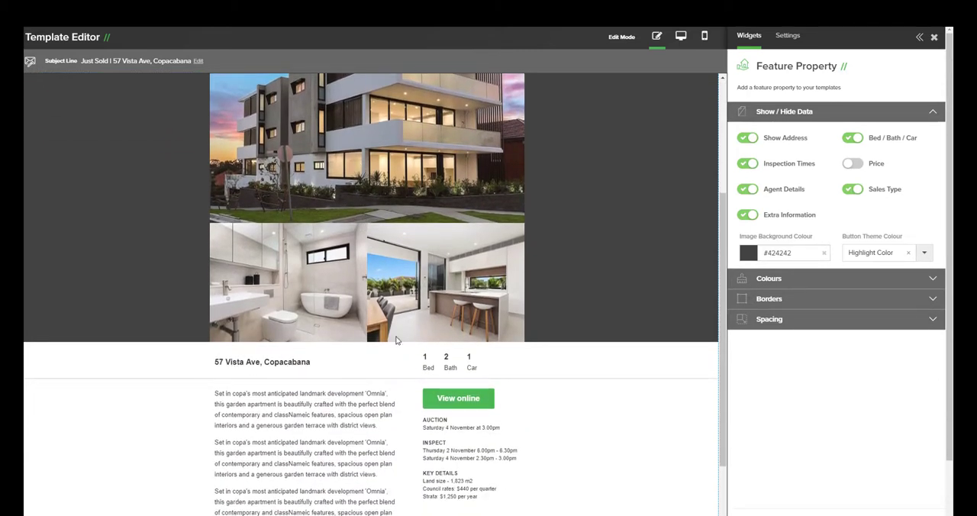
pyautogui.scroll(-3)
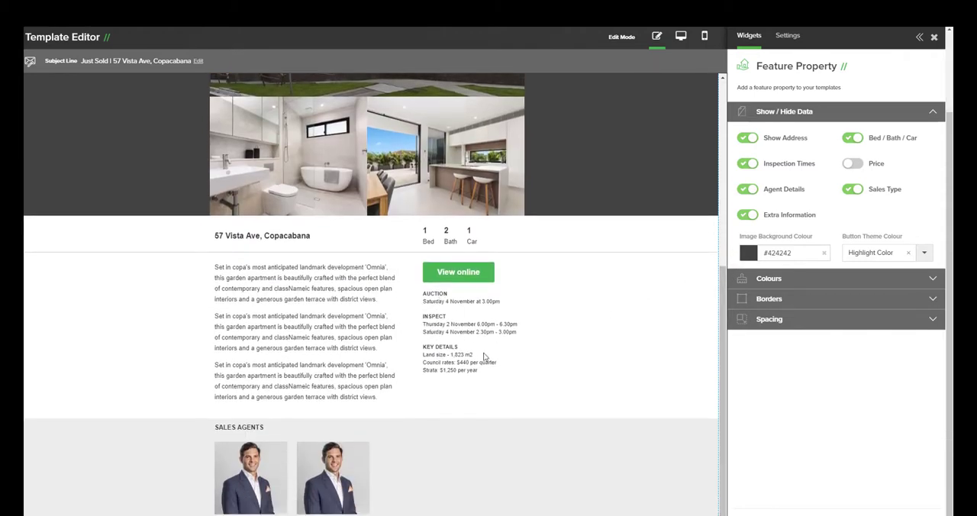
pyautogui.click(746, 163)
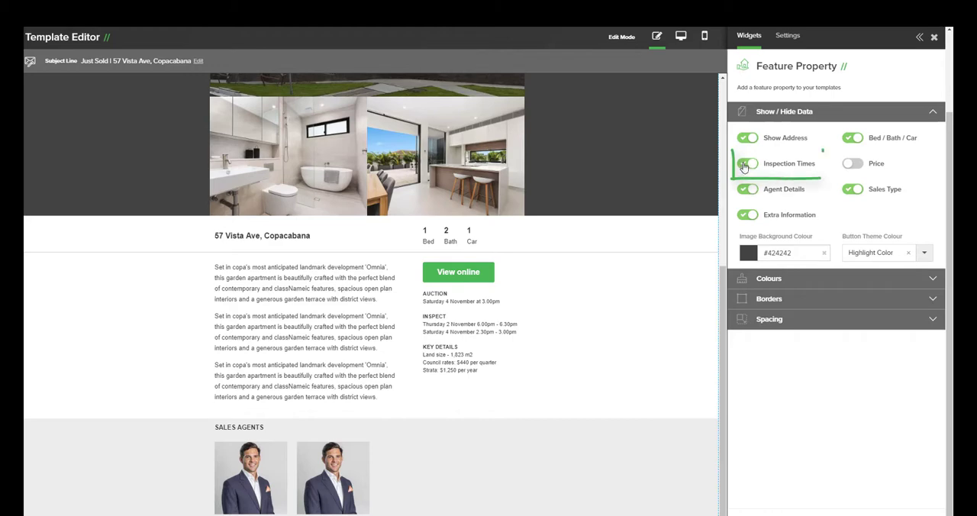
pyautogui.click(748, 163)
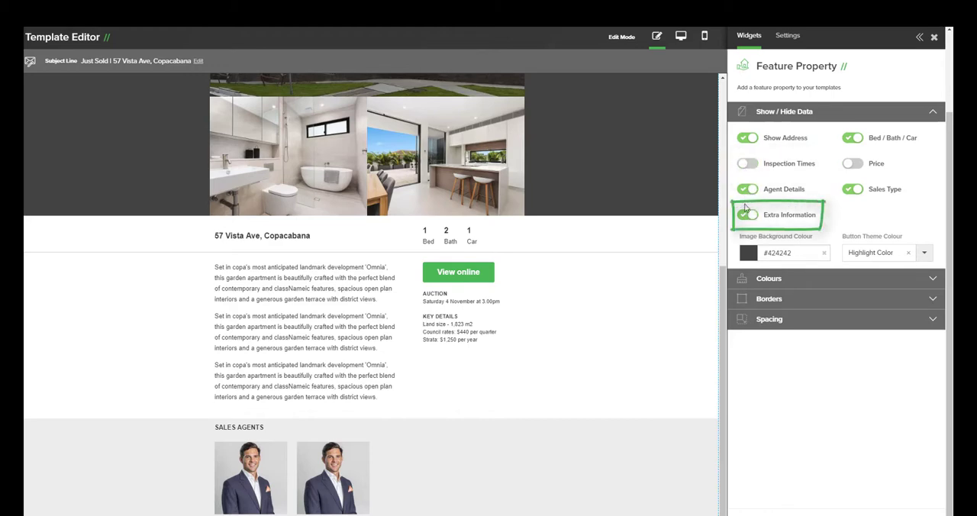
# Toggle off Extra Information and Agent Details so they are hidden from the email
pyautogui.click(748, 214)
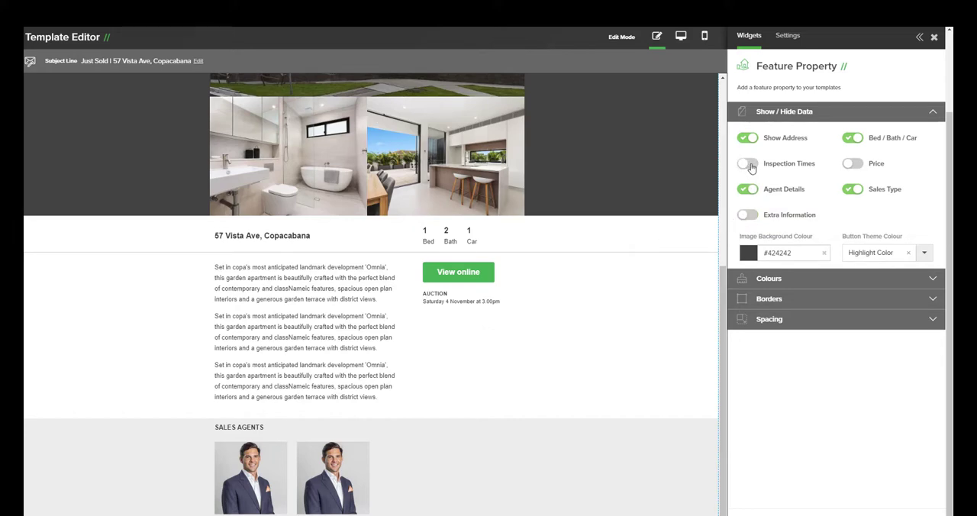
pyautogui.click(748, 163)
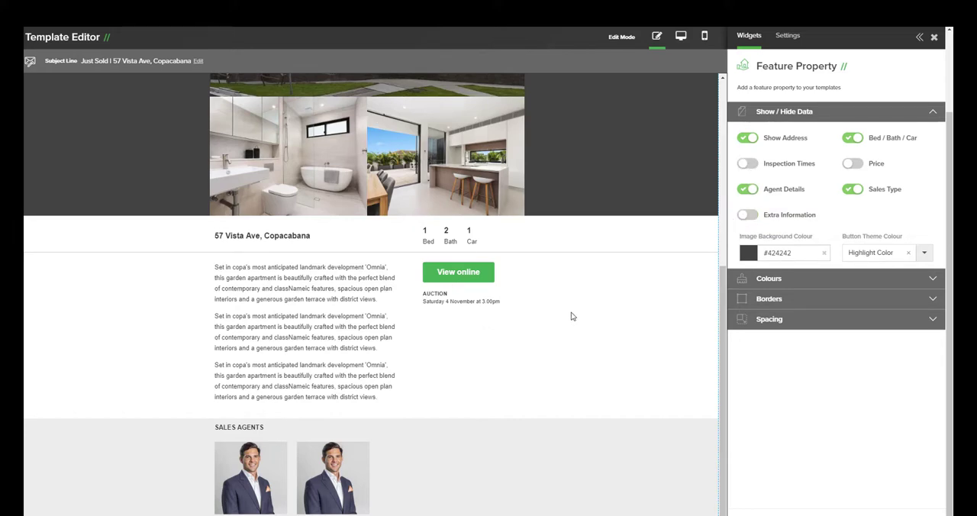
pyautogui.moveTo(304, 452)
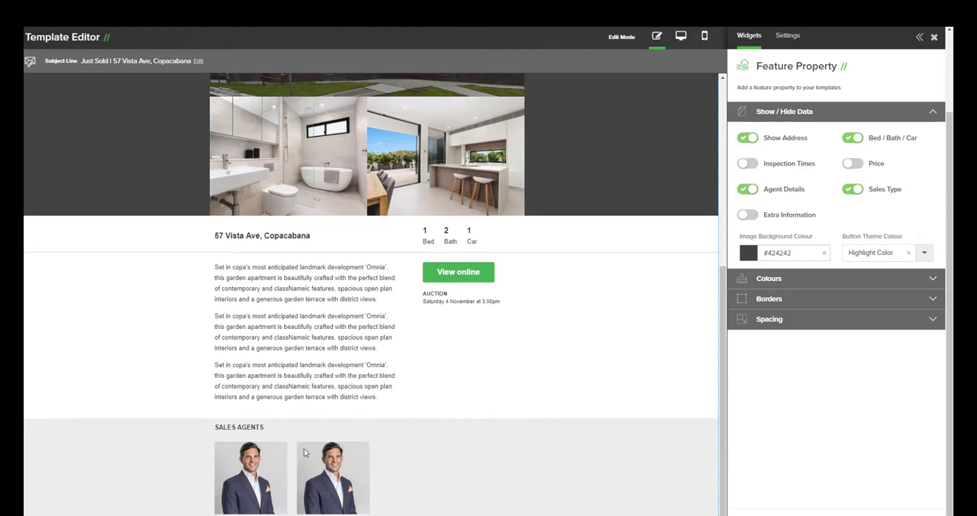
pyautogui.click(748, 188)
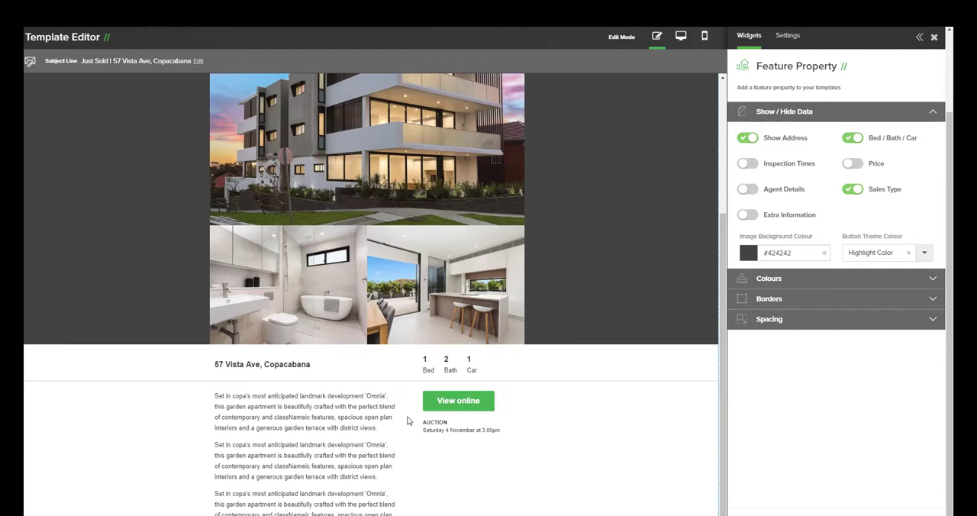
pyautogui.moveTo(760, 229)
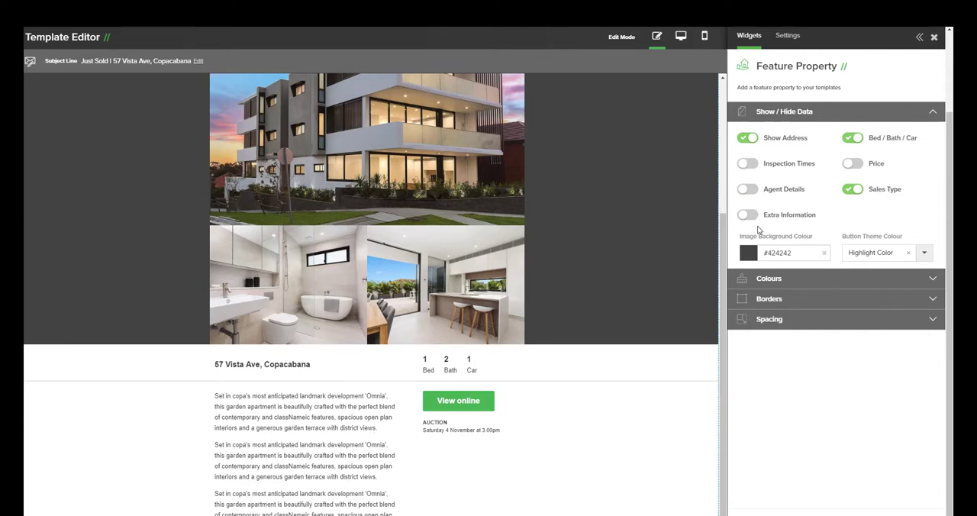
pyautogui.scroll(3)
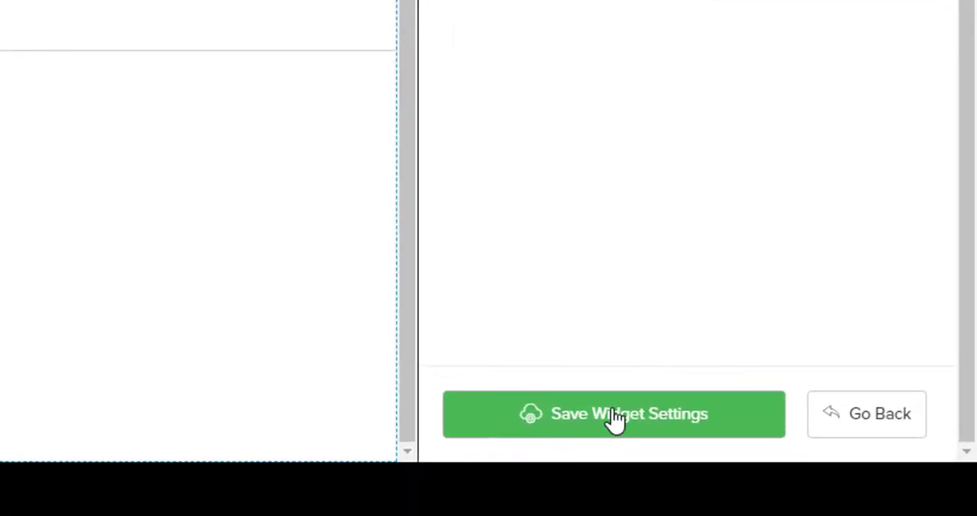
# Save the property widget settings, then save and close the Just Sold template back to the Engine Room
pyautogui.click(614, 414)
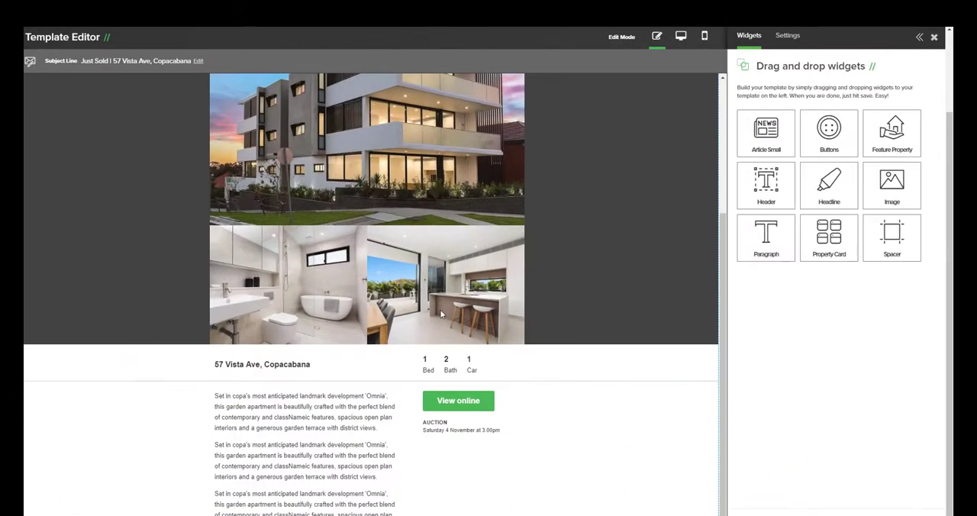
pyautogui.scroll(3)
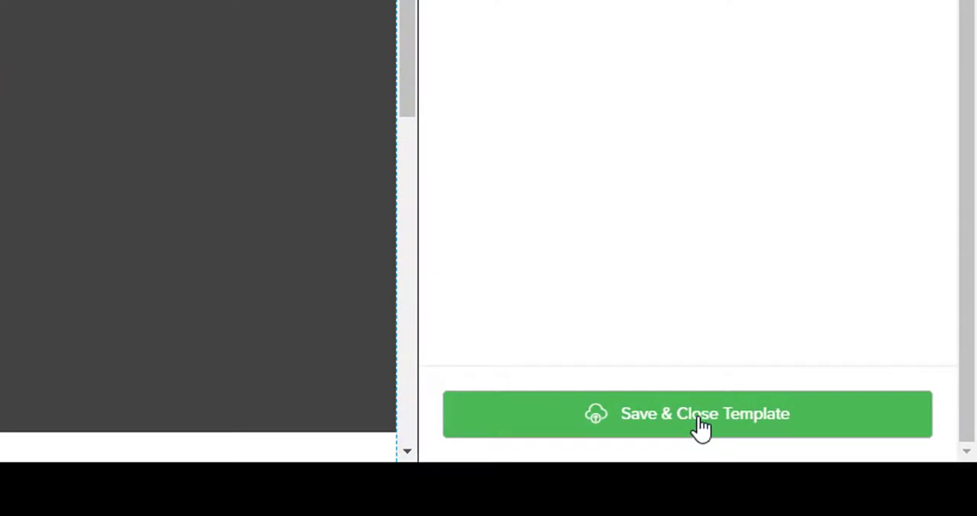
pyautogui.click(687, 414)
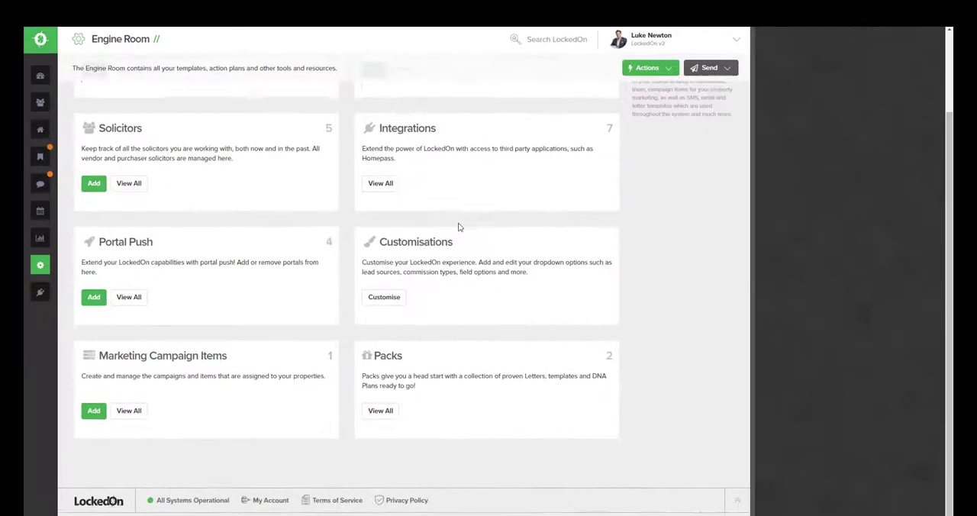
pyautogui.scroll(3)
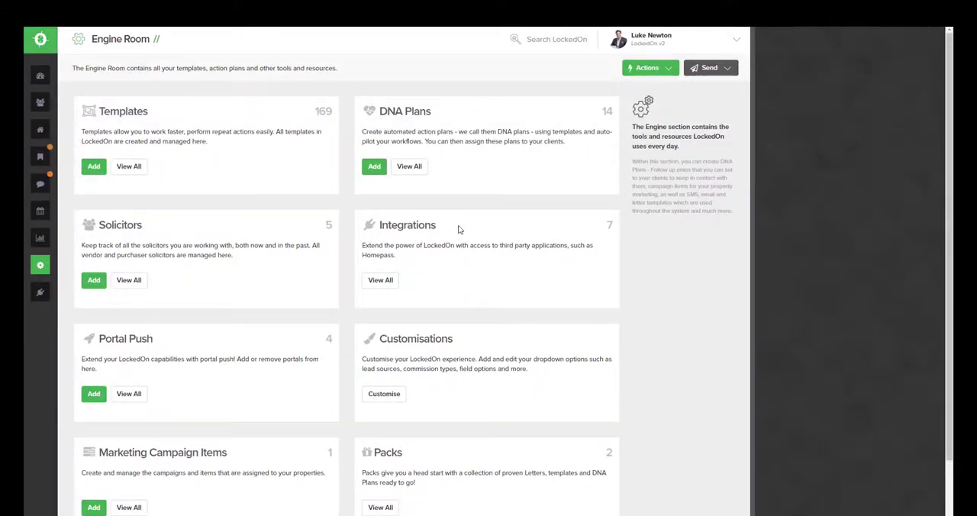